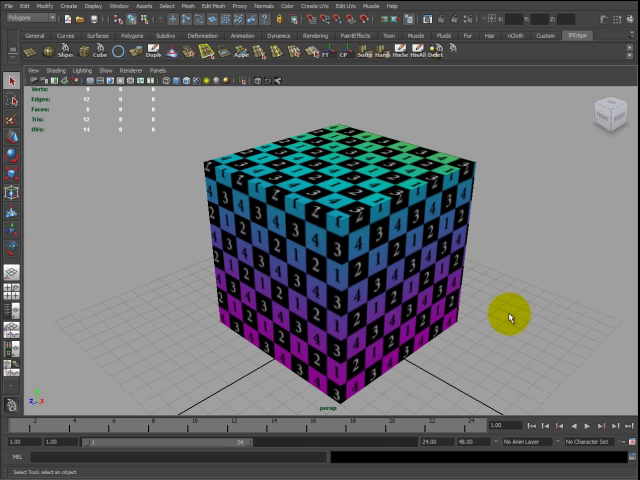
mouse_move(272, 68)
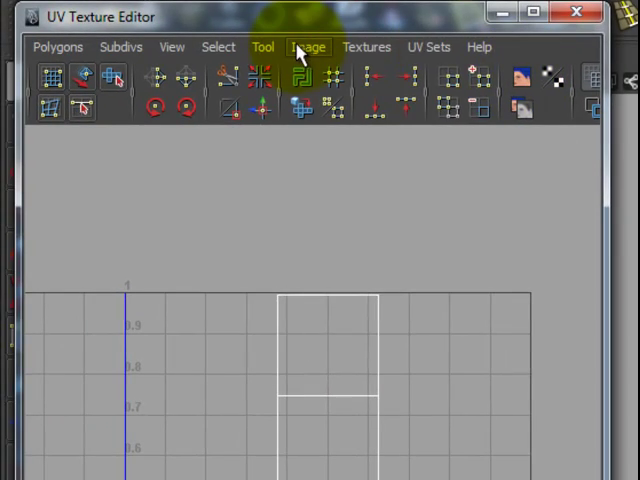
Step: Open the UV Texture Editor for the selected checker-textured cube
click(308, 46)
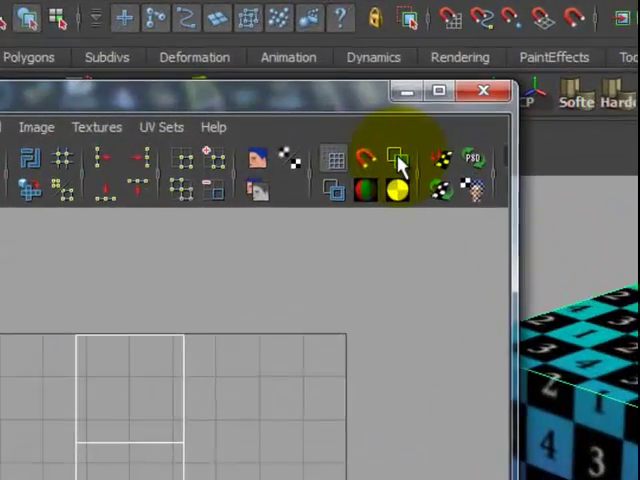
mouse_move(404, 164)
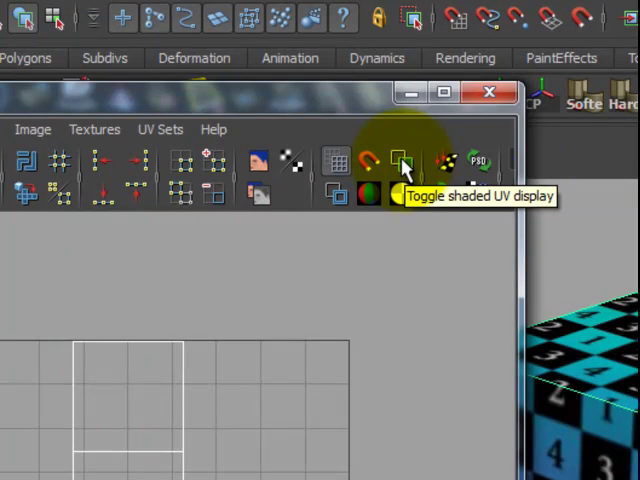
Step: Turn on shaded UV display with blue front, red back colours at 0.25 alpha
click(402, 162)
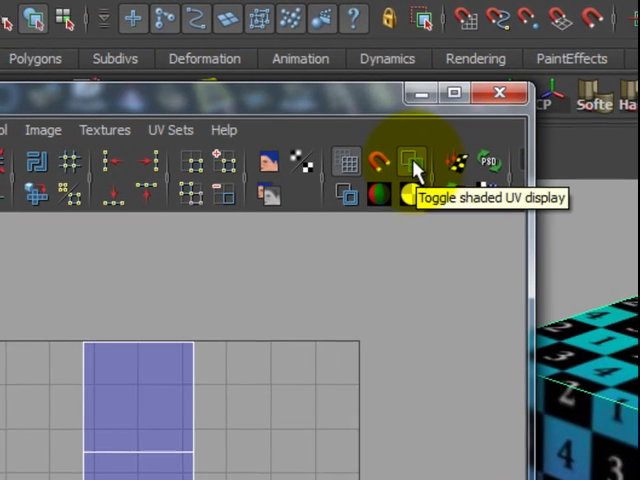
click(322, 144)
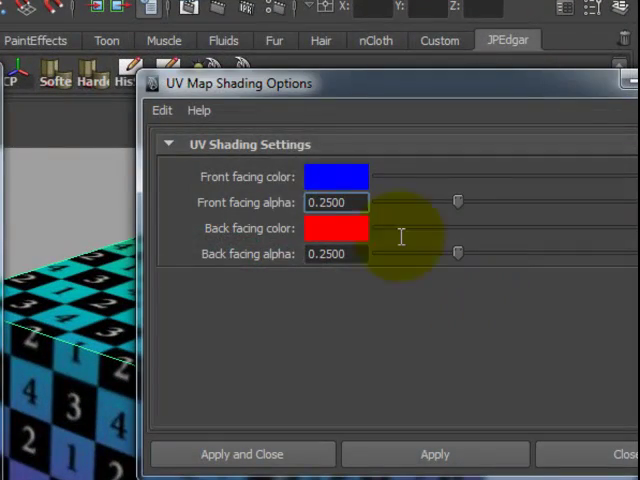
mouse_move(396, 210)
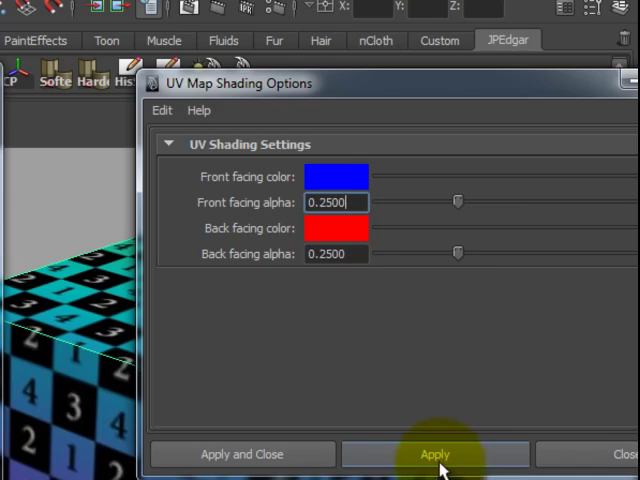
click(436, 454)
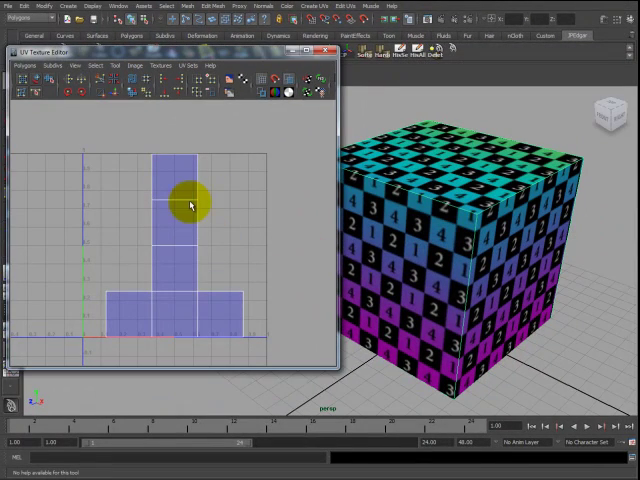
mouse_move(210, 200)
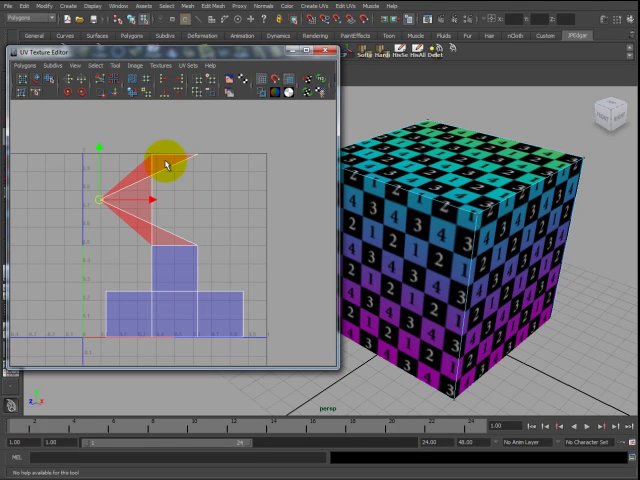
Step: Flip the UV shell to show red back-face shading, then move it back into its T layout
drag(164, 164, 144, 184)
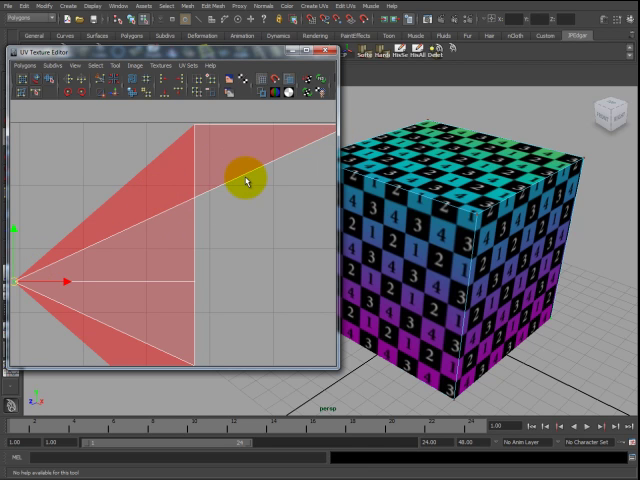
drag(240, 180, 144, 196)
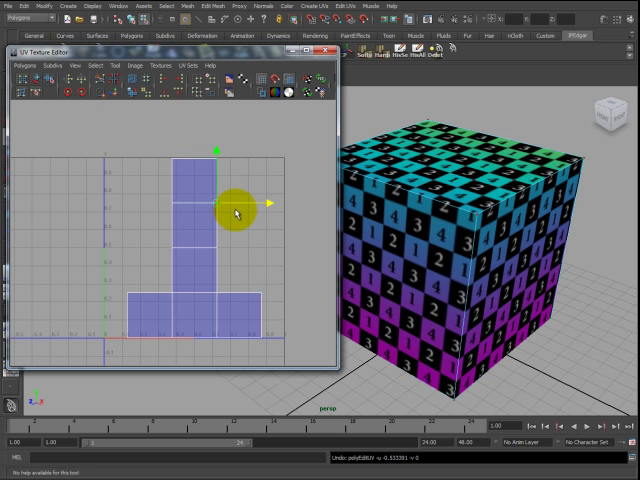
drag(232, 212, 192, 136)
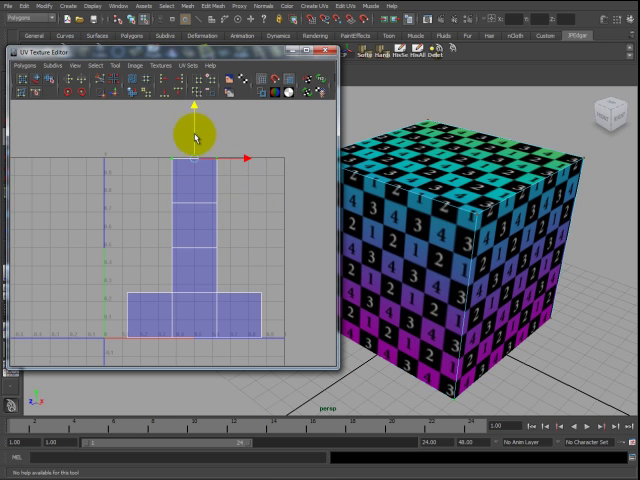
drag(190, 136, 184, 230)
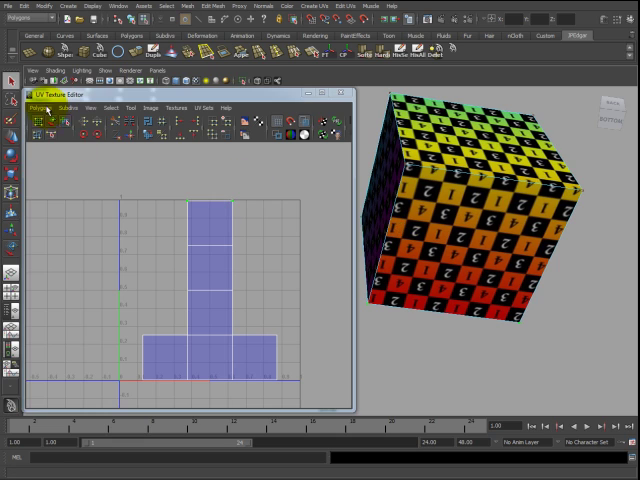
Step: Tear off the UV Texture Editor's Polygons menu as a floating command panel
click(44, 108)
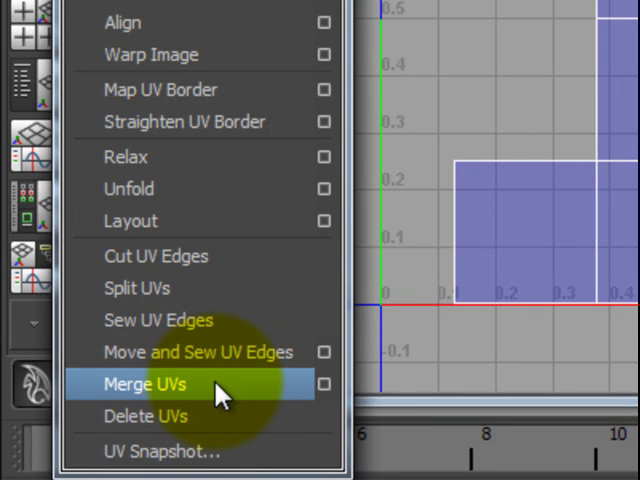
mouse_move(200, 416)
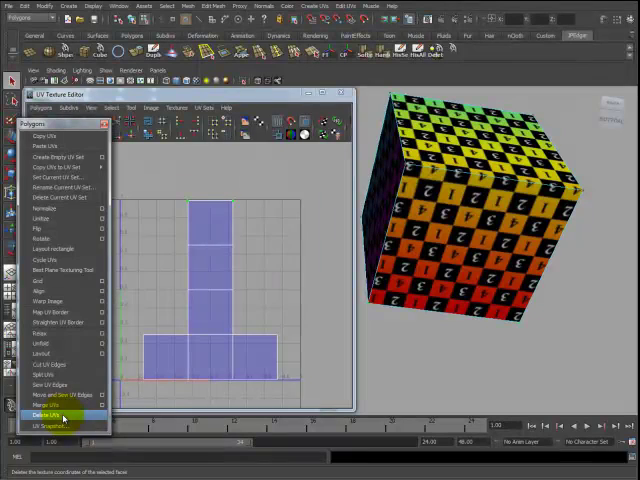
Step: Select the edge between two faces of the tall vertical UV strip
click(48, 414)
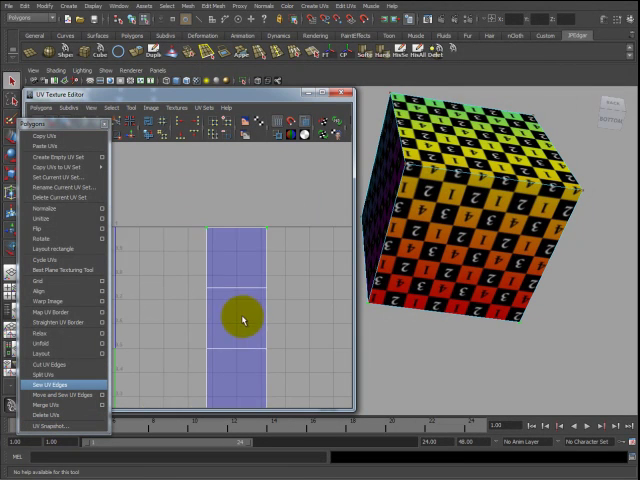
click(60, 384)
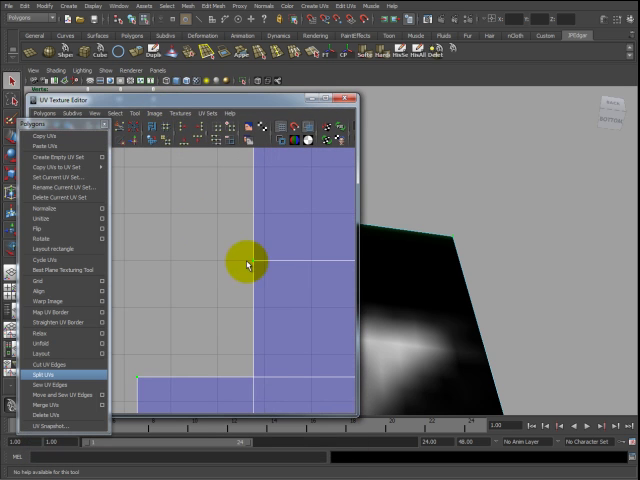
mouse_move(248, 278)
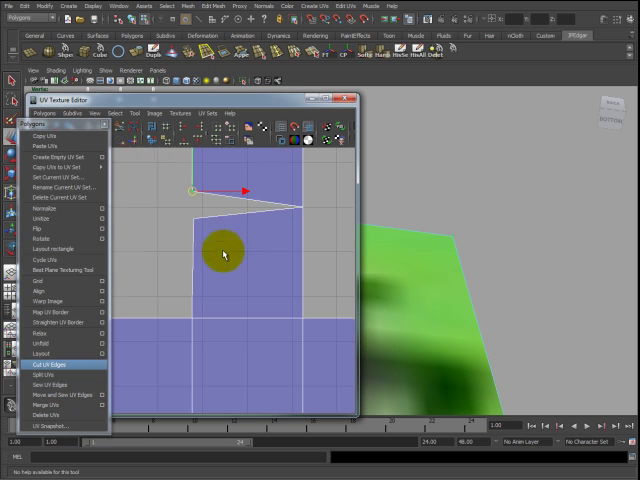
Step: Cut UV Edges along the selected edge and rotate the cut face open into a wedge gap
click(54, 372)
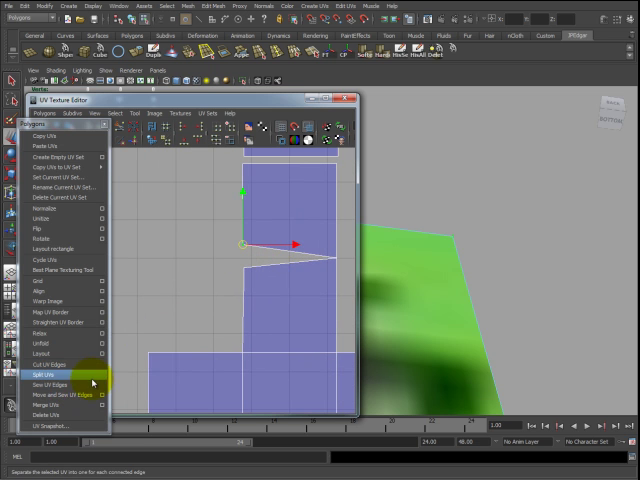
click(256, 252)
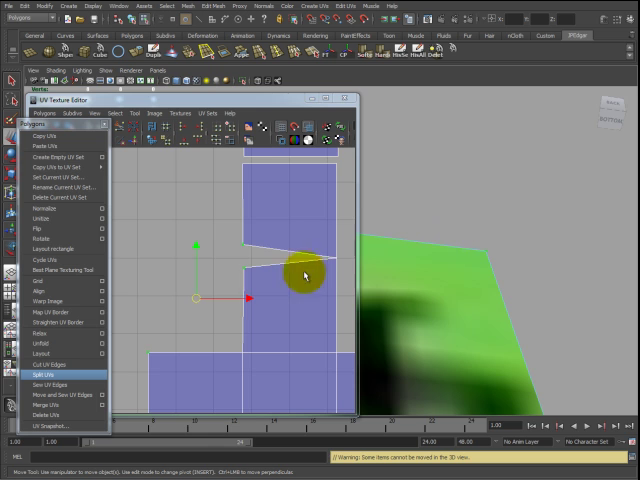
drag(304, 276, 244, 250)
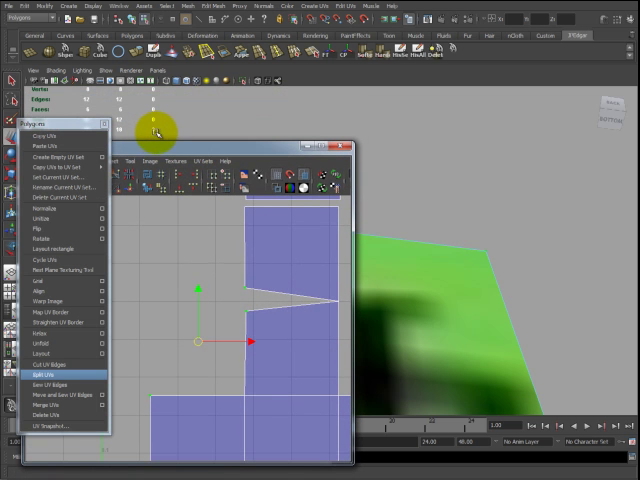
mouse_move(236, 284)
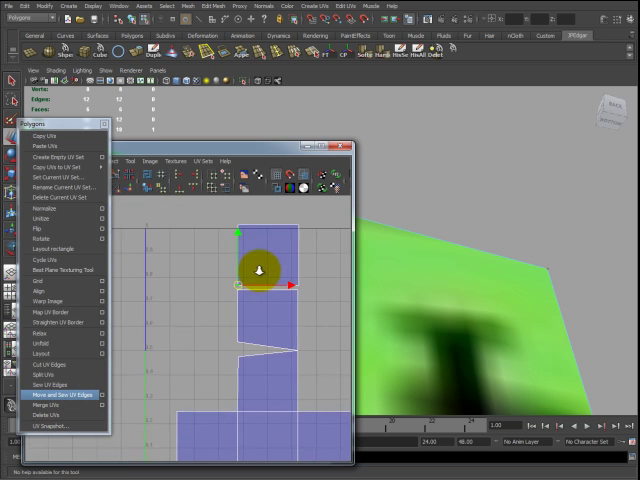
Step: Shift the cut face, sew it back onto the strip, then unfold the cube's UVs flat
drag(260, 270, 284, 336)
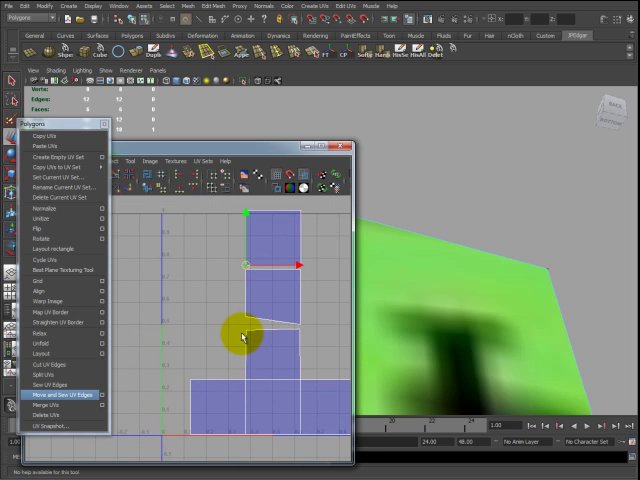
drag(244, 336, 252, 250)
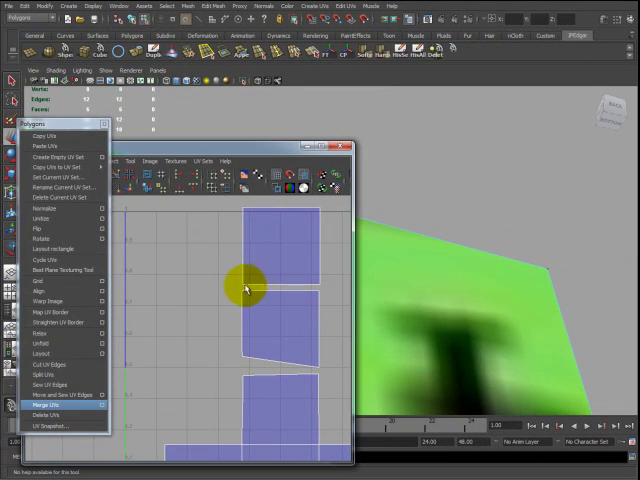
click(44, 404)
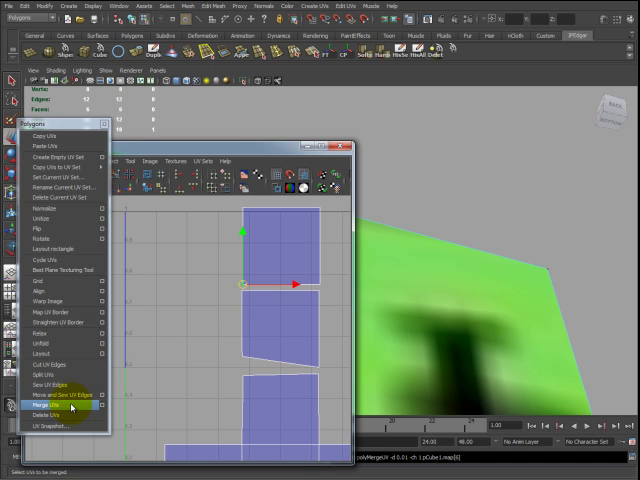
click(60, 392)
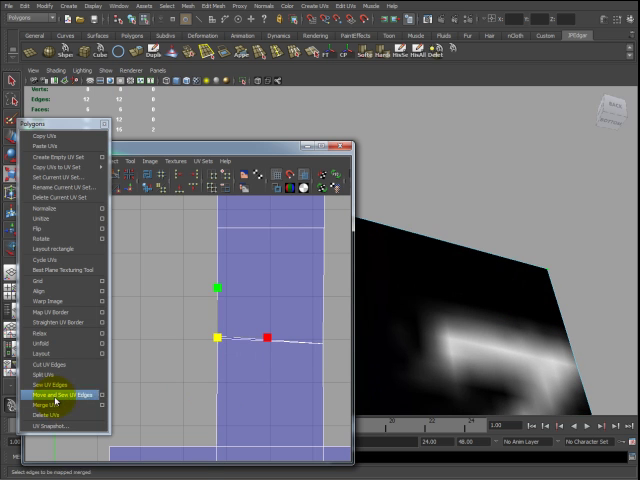
click(50, 404)
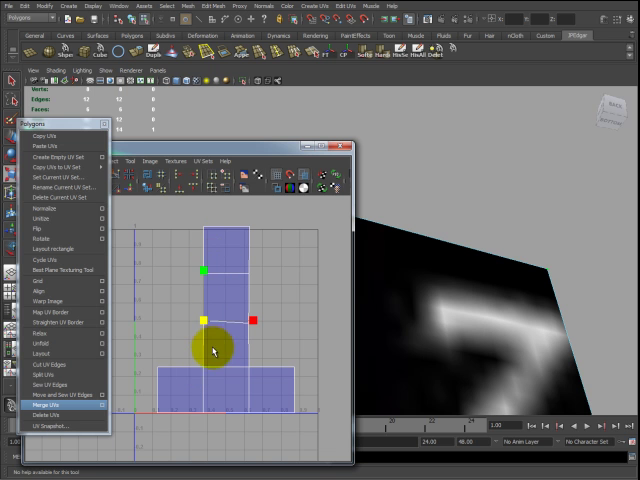
Step: Move the unfolded cross layout to sit inside the 0–1 texture square
drag(204, 344, 224, 240)
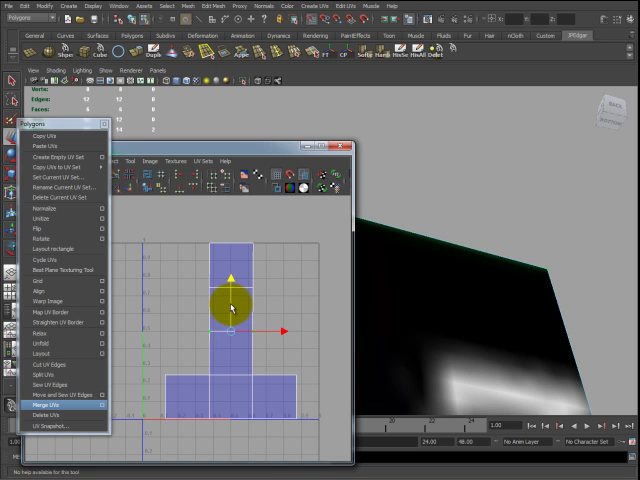
drag(230, 304, 246, 350)
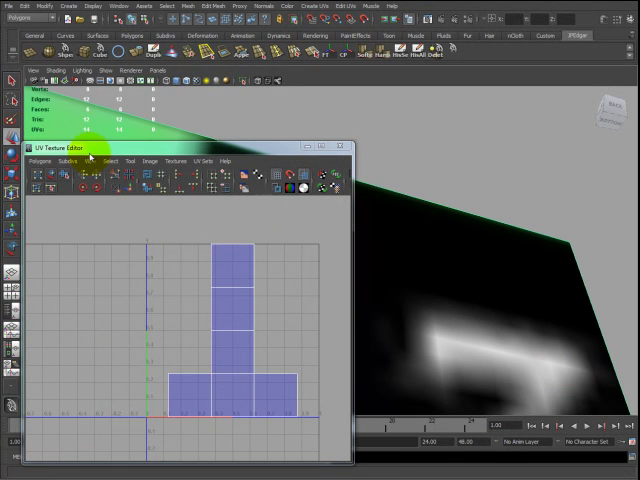
Step: Start Polygons > UV Snapshot and browse into the course project folder
click(48, 160)
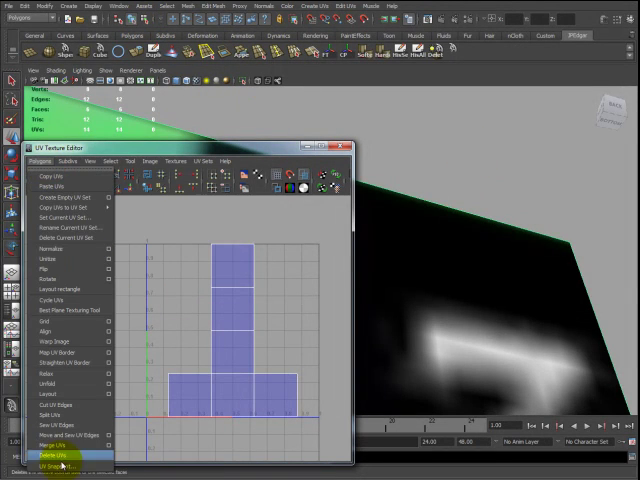
click(62, 466)
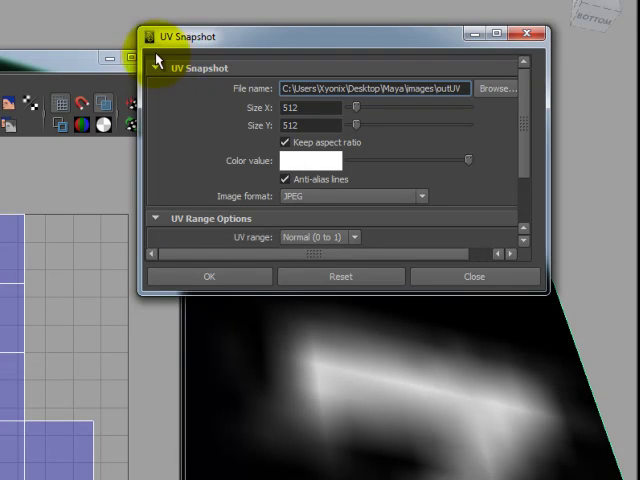
click(340, 276)
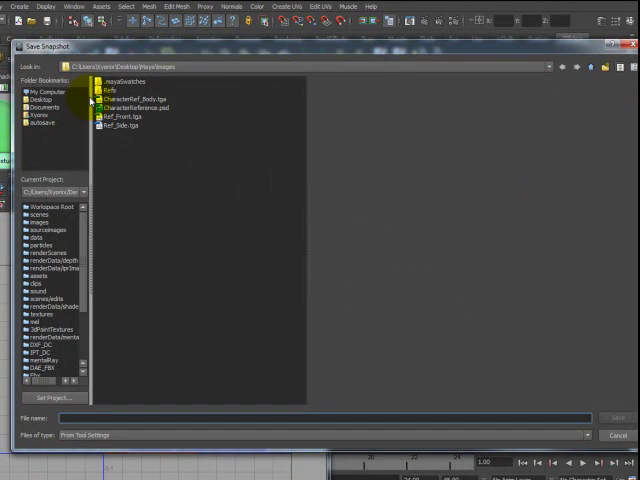
click(40, 98)
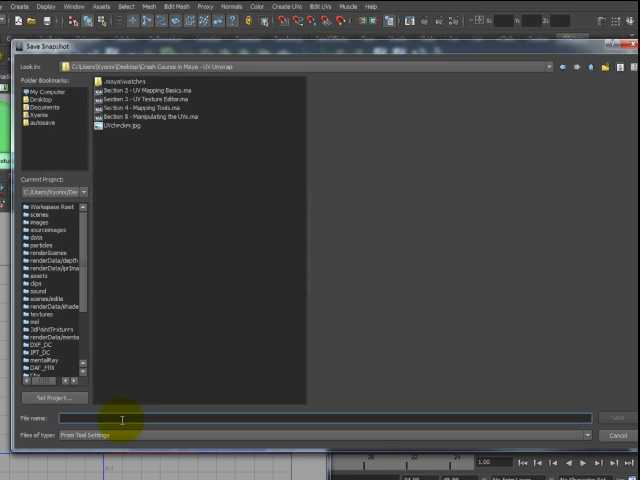
Step: Name the snapshot file UnwrappedCube and set its size to 512 by 512 pixels
text(UnwrappedCube)
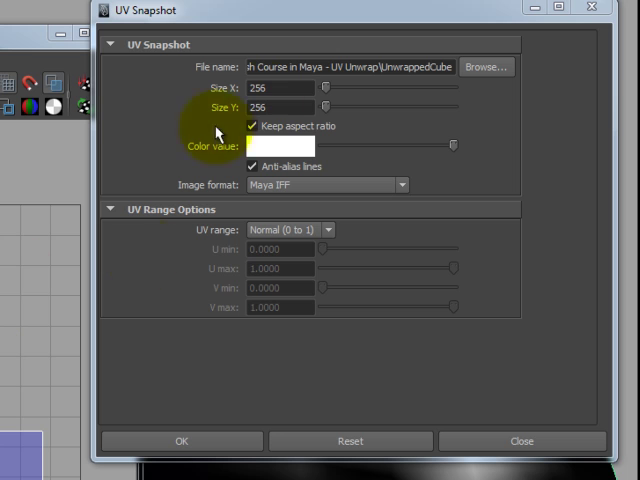
click(278, 88)
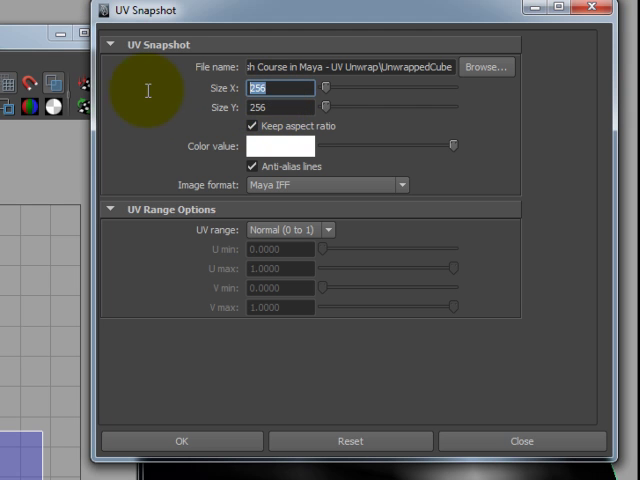
text(5)
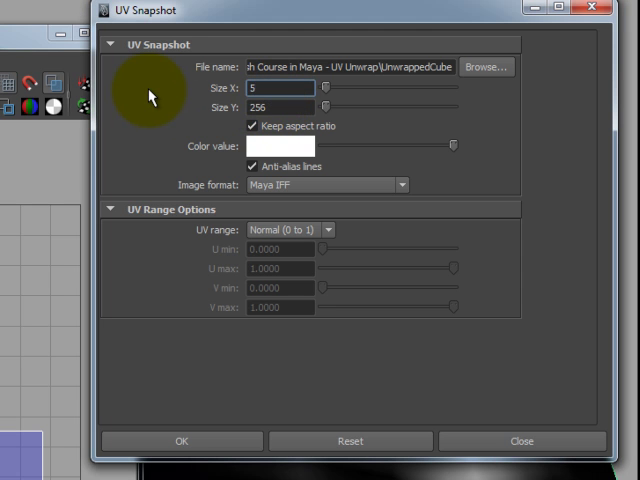
text(512)
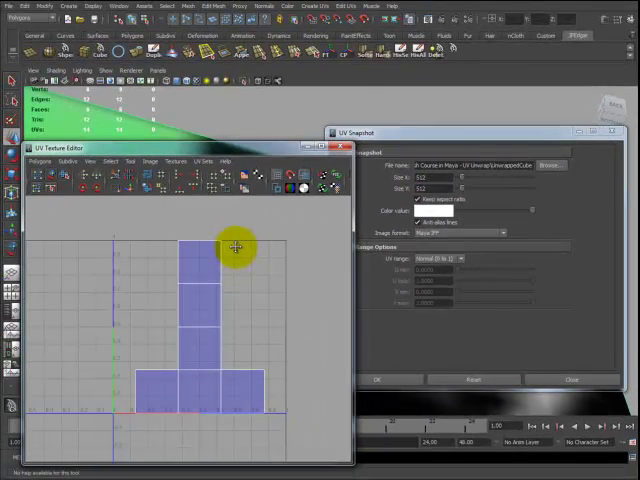
mouse_move(284, 244)
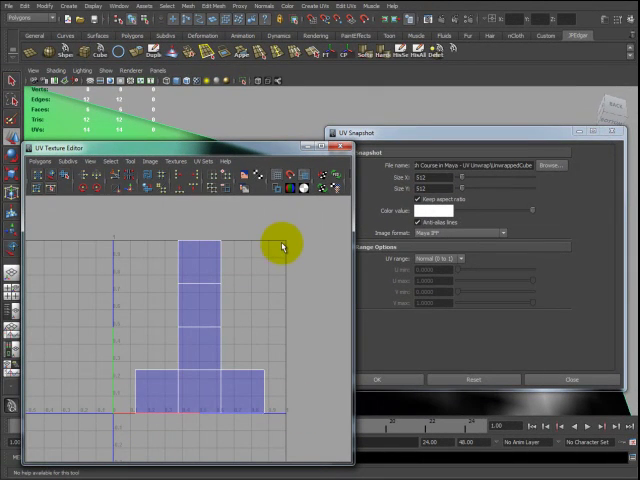
mouse_move(288, 244)
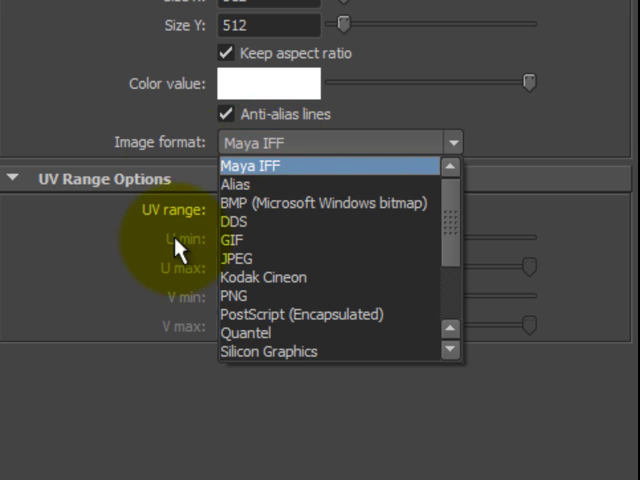
Step: Choose JPEG image format and Normal (0 to 1) UV range for the snapshot
click(232, 258)
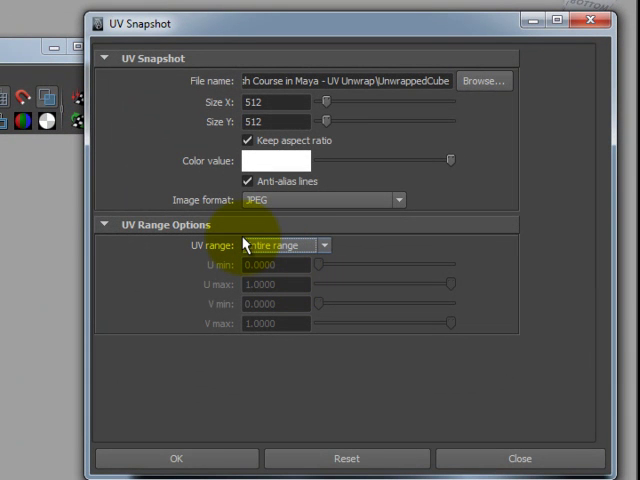
click(284, 244)
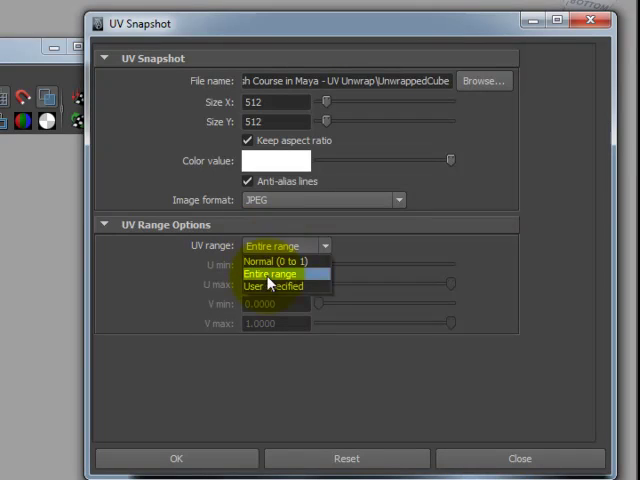
click(276, 286)
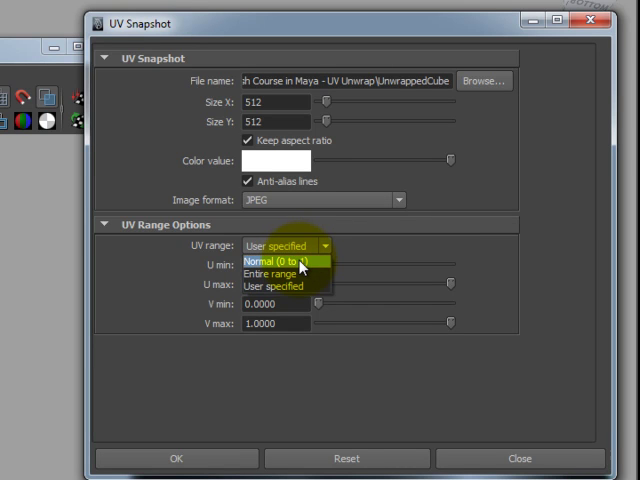
click(284, 260)
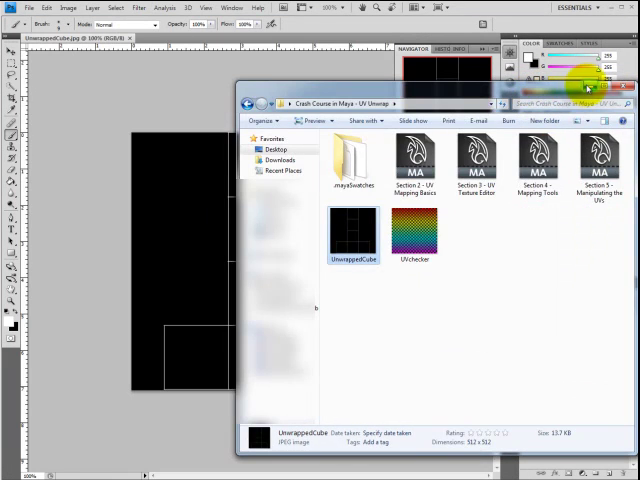
Step: Save the painted snapshot under a new name as a JPEG, accepting the JPEG Options
click(628, 88)
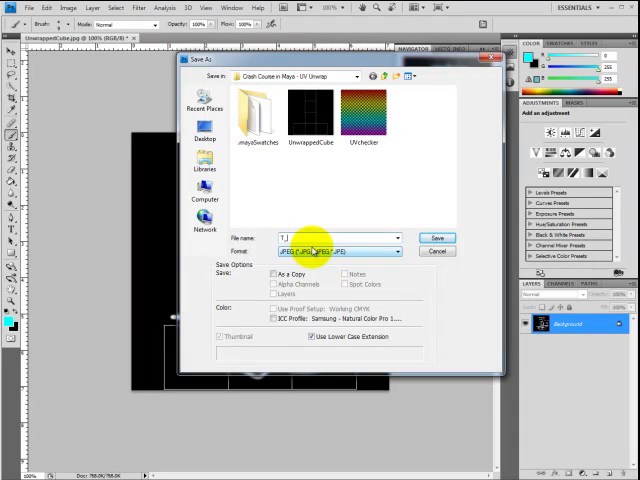
text(He)
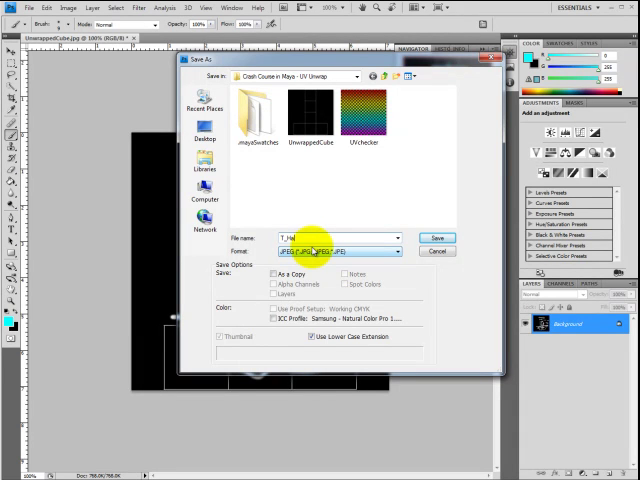
click(436, 238)
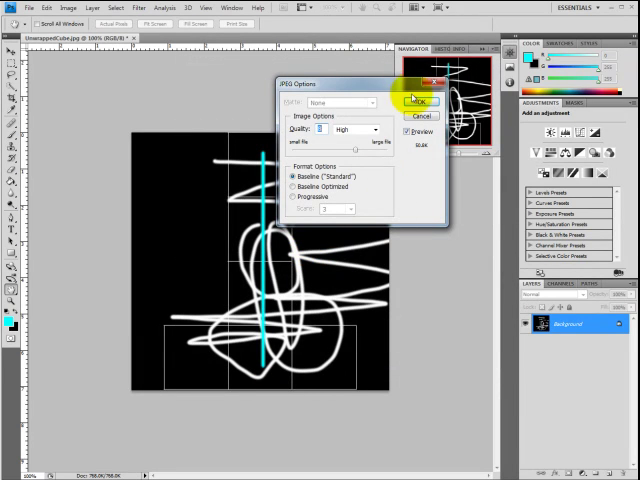
click(416, 100)
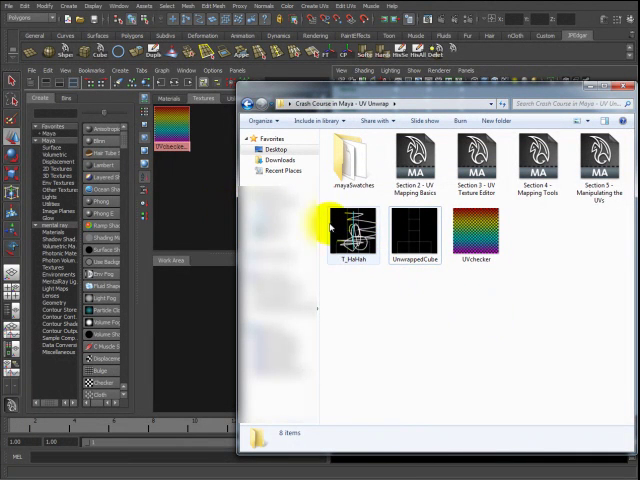
Step: Connect the painted JPEG to the cube's material and inspect the wrapped strokes
click(350, 236)
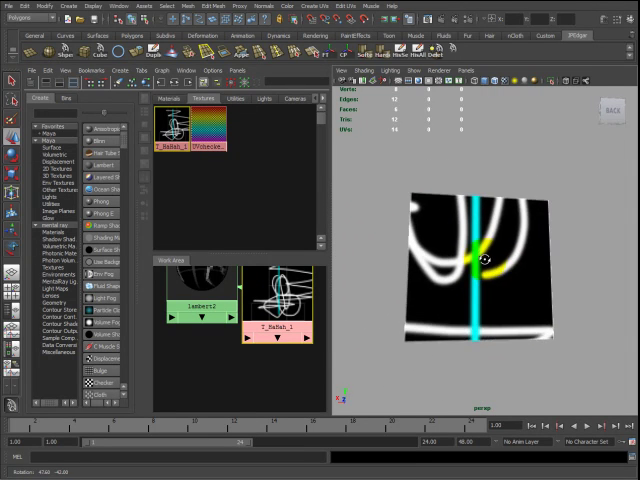
drag(484, 264, 540, 304)
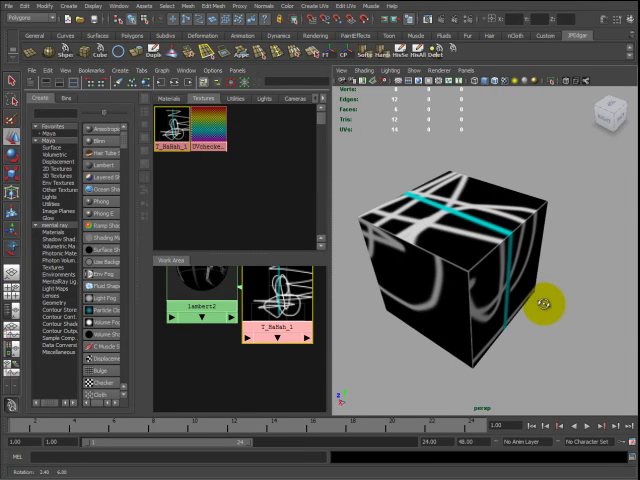